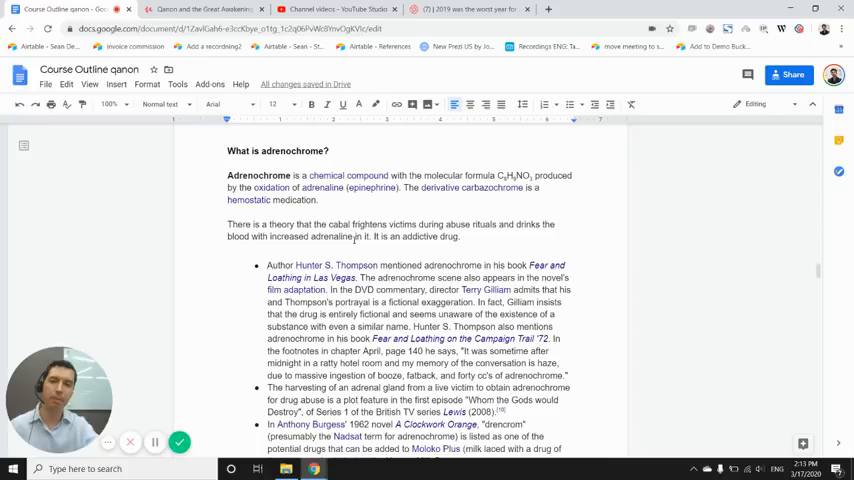
scroll("down", 3)
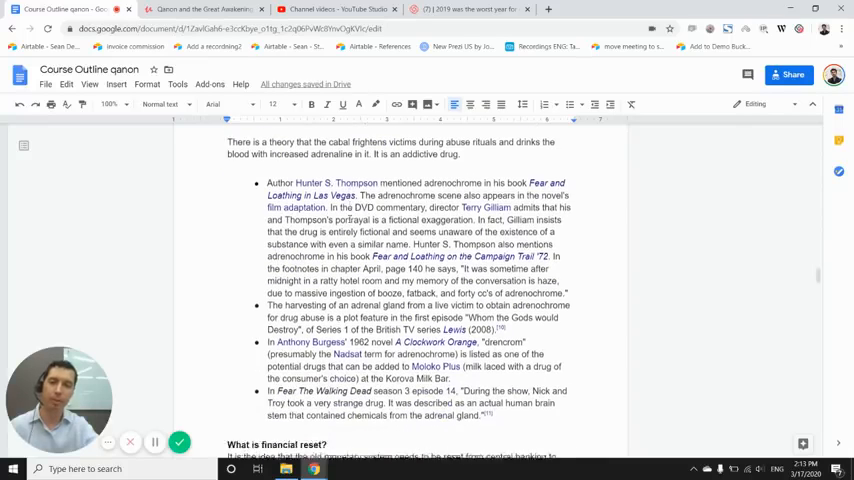